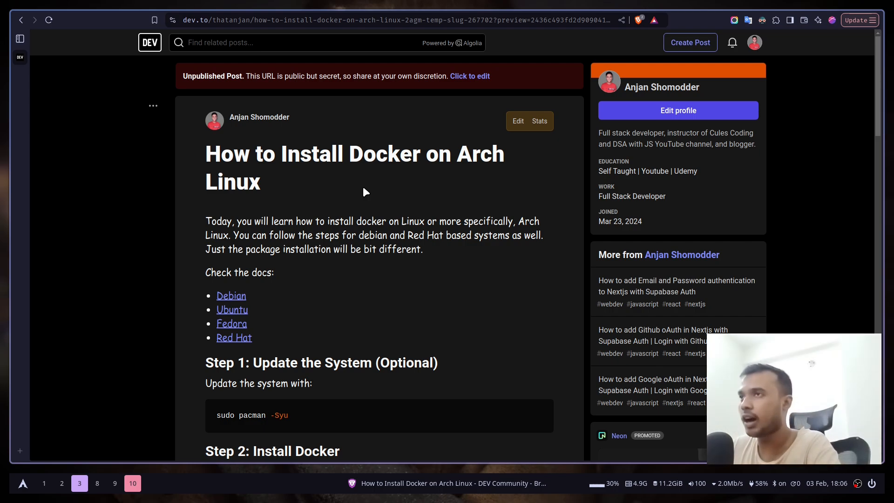
- Scroll the dev.to guide to Steps 1–3 showing the pacman and systemctl commands
{"action": "scroll", "scroll_direction": "down", "scroll_amount": 3}
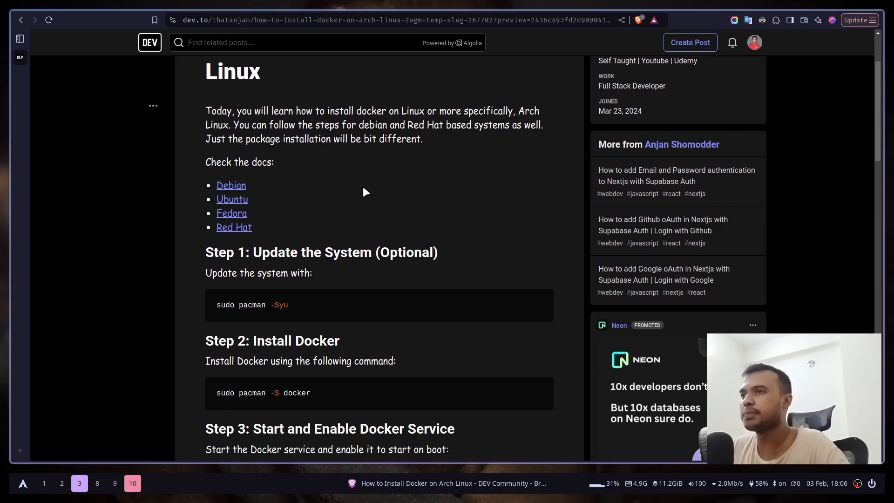
{"action": "scroll", "scroll_direction": "down", "scroll_amount": 3}
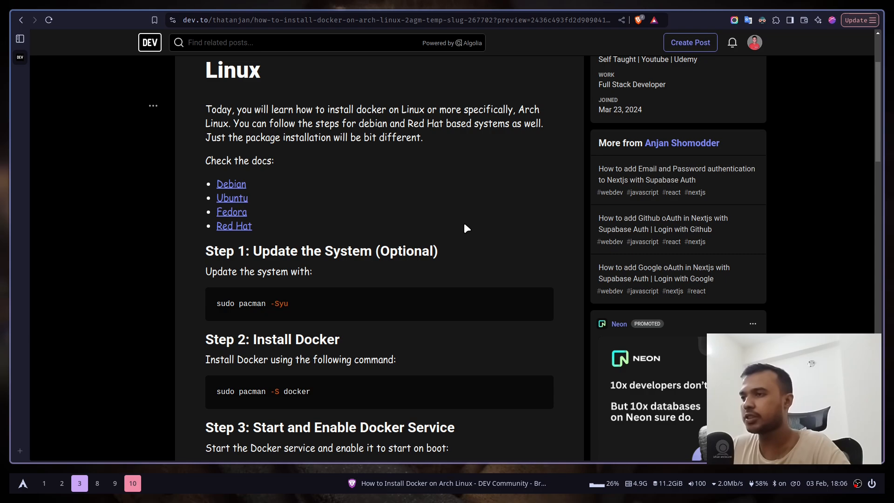
{"action": "mouse_move", "coordinate": [369, 307]}
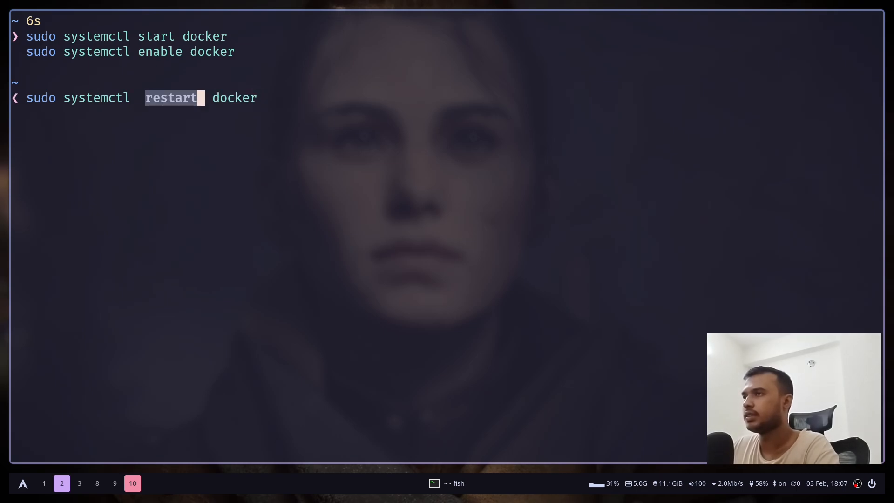
- Run 'sudo systemctl status docker' to confirm it is active and enabled, then quit the pager
{"action": "type", "text": "stat"}
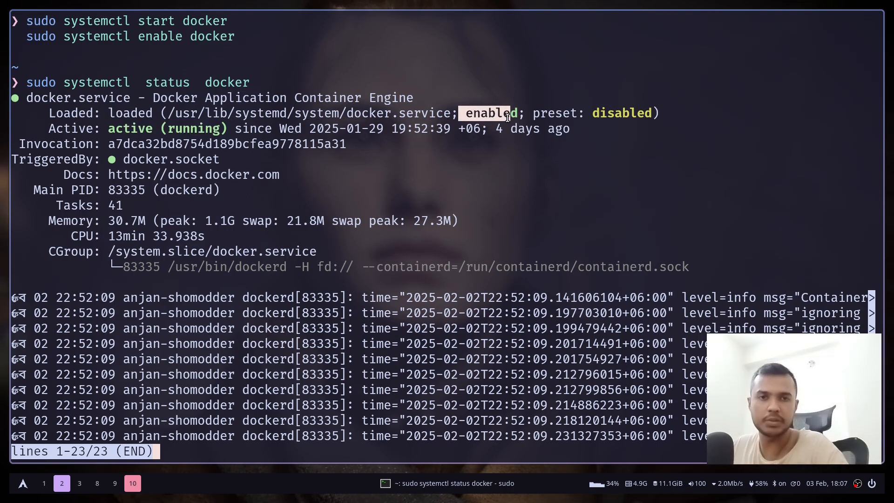
{"action": "key", "text": "q"}
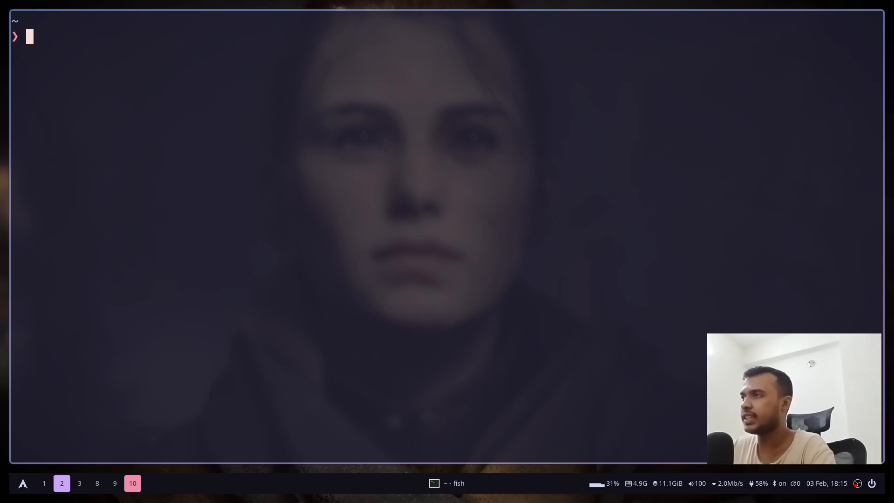
- Check Docker version 27.3.1 and see 'docker ps' fail with permission denied
{"action": "type", "text": "docker ps"}
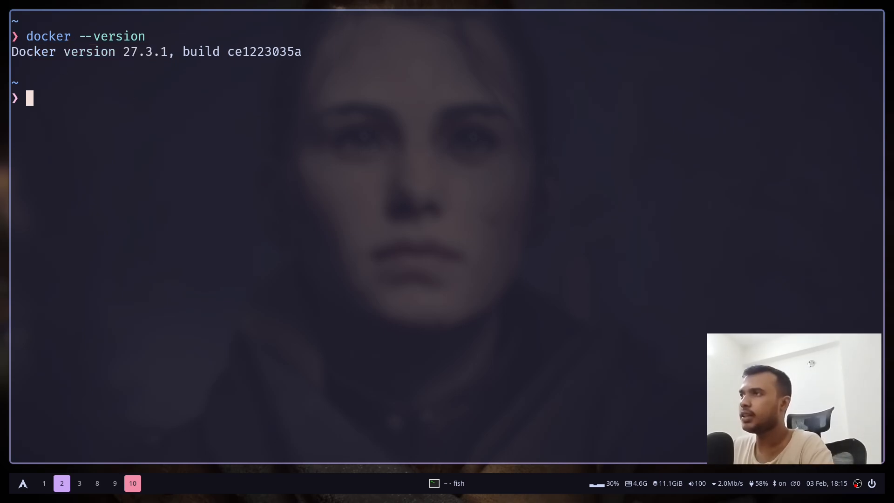
{"action": "type", "text": "docker p"}
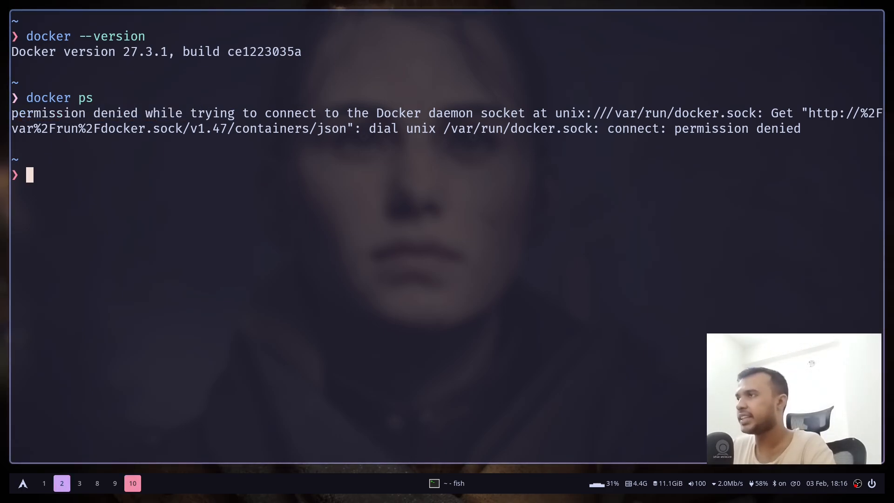
- Run 'sudo docker ps' for an empty container table and add $USER to the docker group
{"action": "type", "text": "sudo docker ps"}
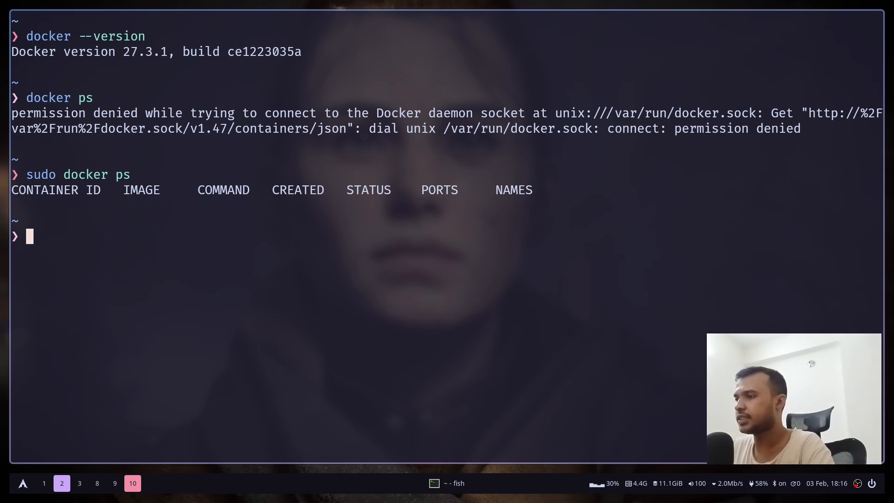
{"action": "type", "text": "sudo usermod -aG docker $USER"}
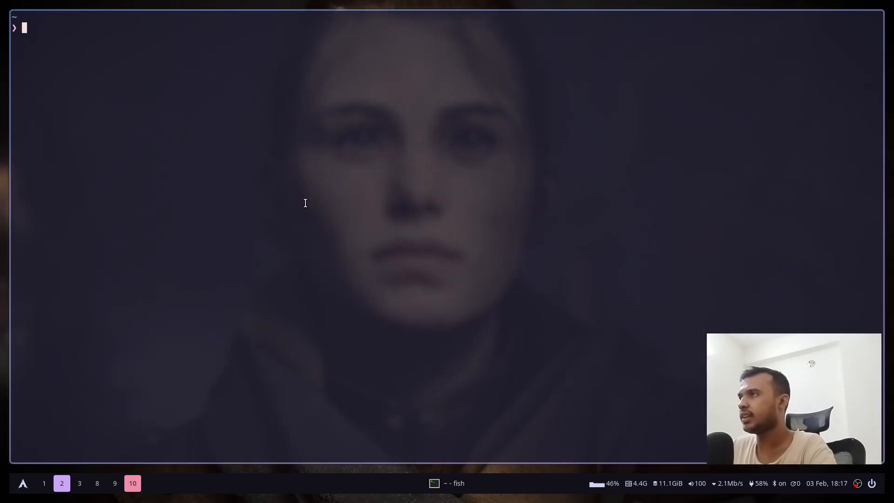
- Run 'docker ps' and 'docker run hello-world' without sudo, highlighting the installation-working line
{"action": "type", "text": "docker ps"}
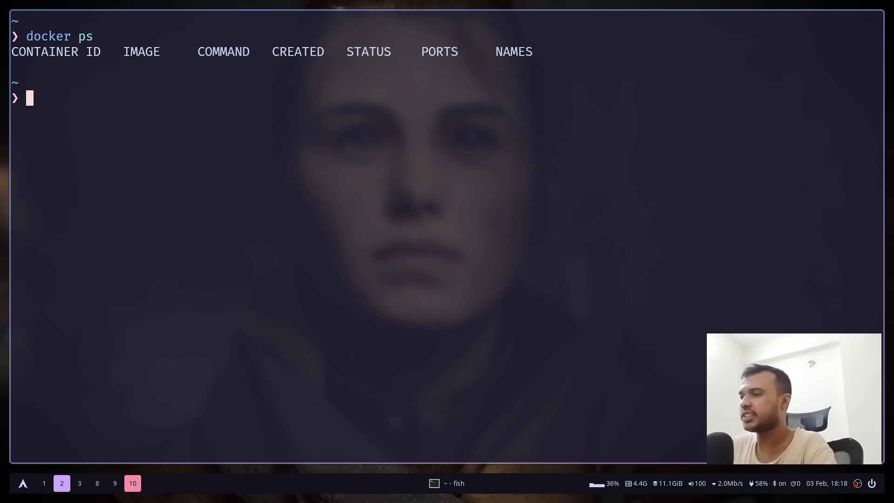
{"action": "type", "text": "docker run hello-world"}
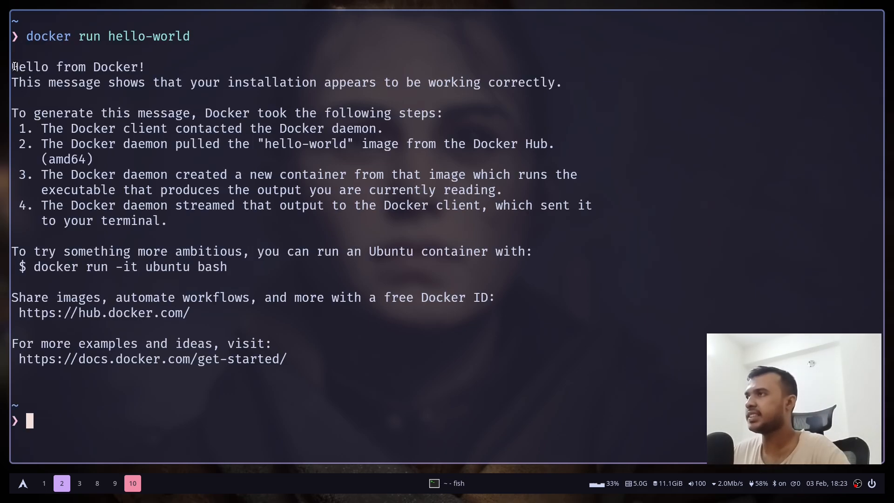
{"action": "left_click_drag", "start_coordinate": [189, 82], "coordinate": [560, 82]}
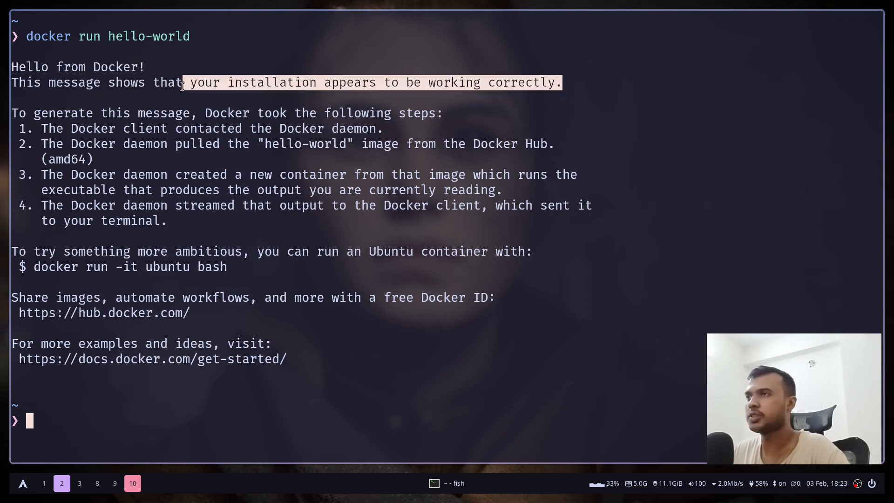